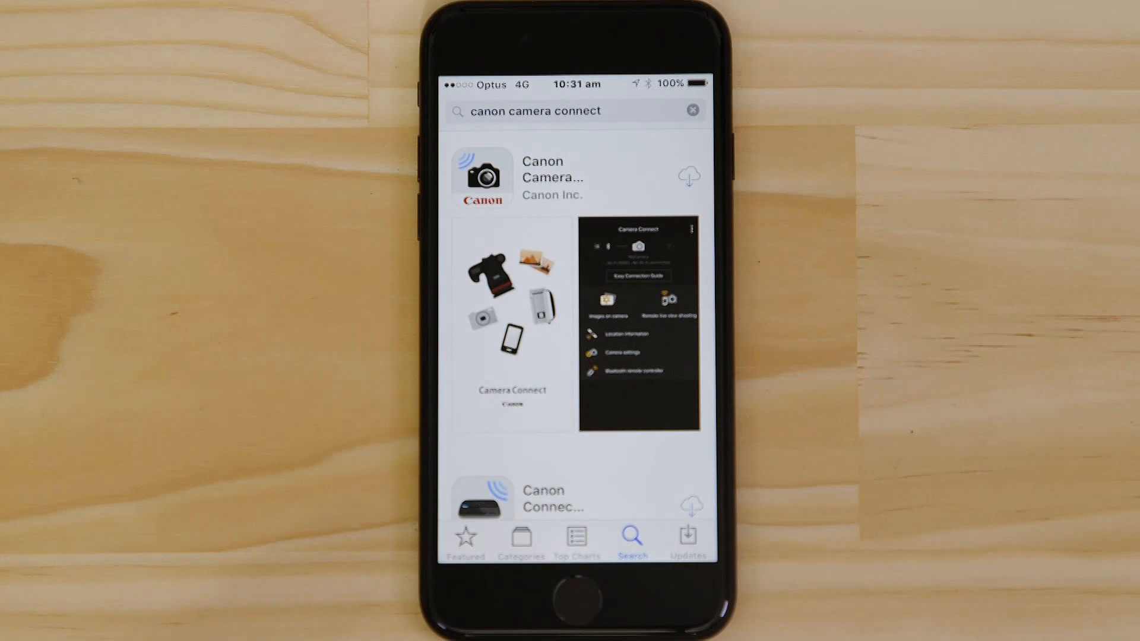
Download Canon Camera Connect from the search results and launch it once installed
{"action": "left_click", "coordinate": [687, 176]}
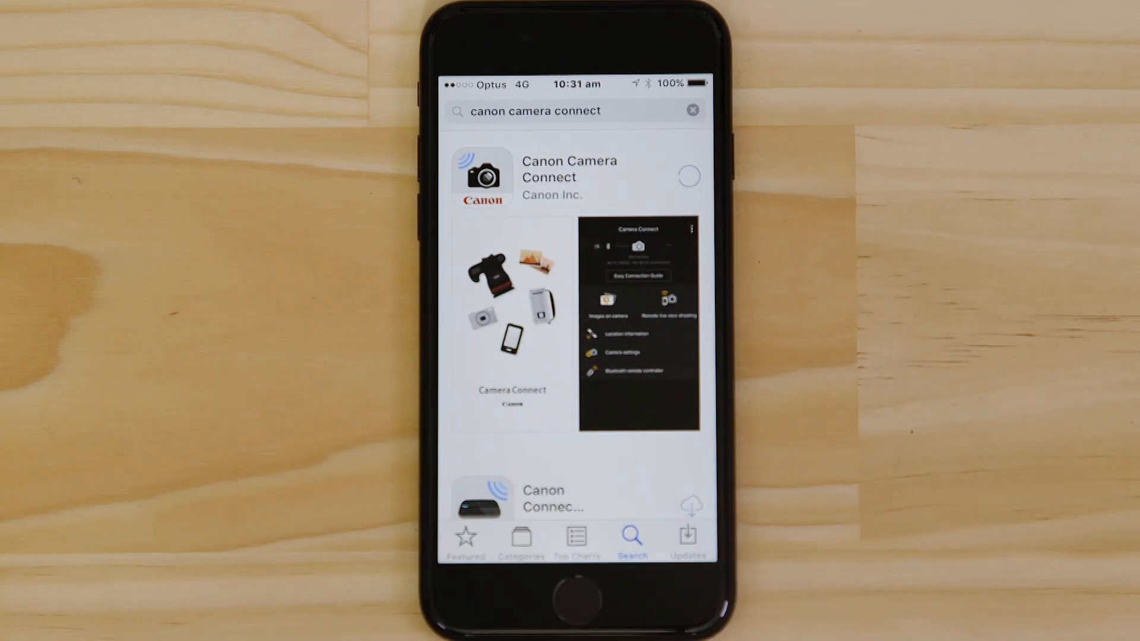
{"action": "left_click", "coordinate": [688, 176]}
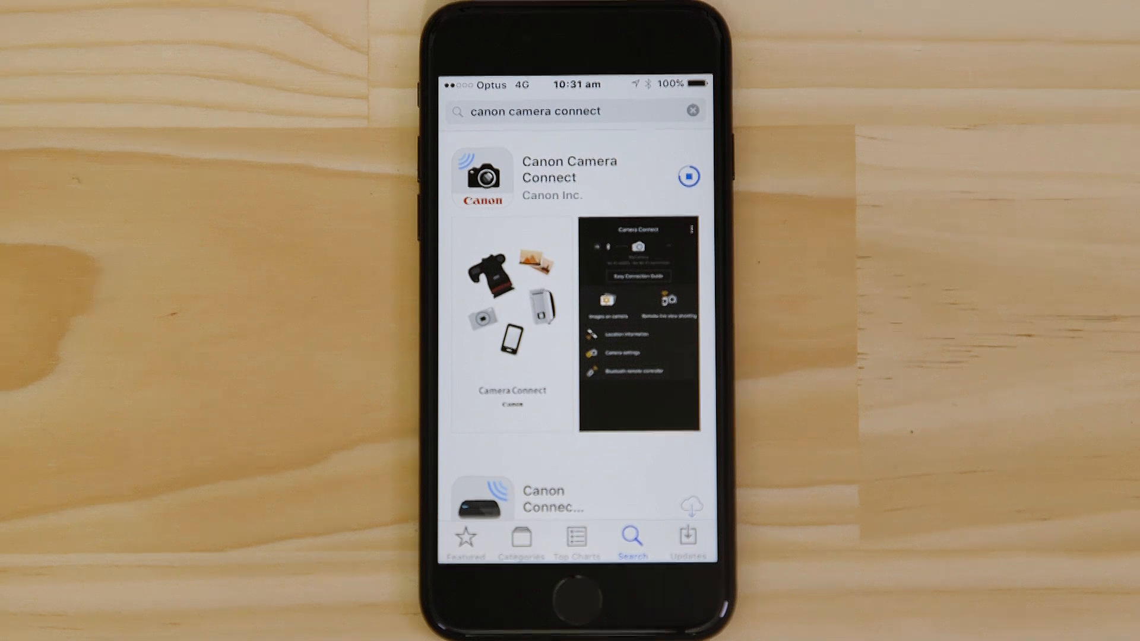
{"action": "left_click", "coordinate": [688, 176]}
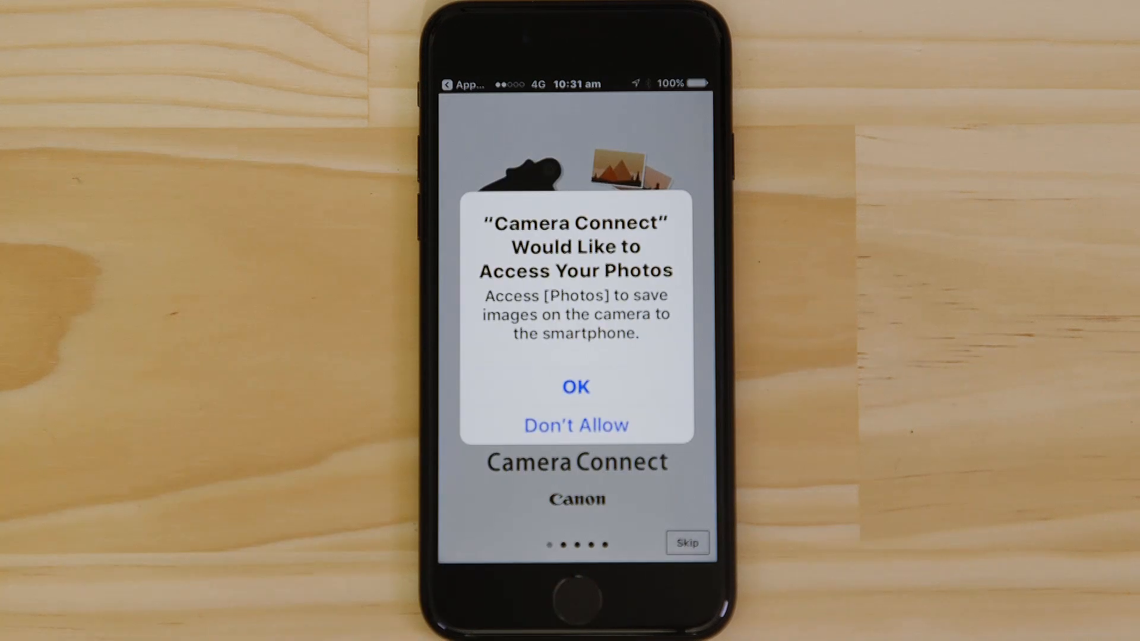
Allow saving images to Photos and choose Connect to Camera from the welcome screens
{"action": "left_click", "coordinate": [575, 386]}
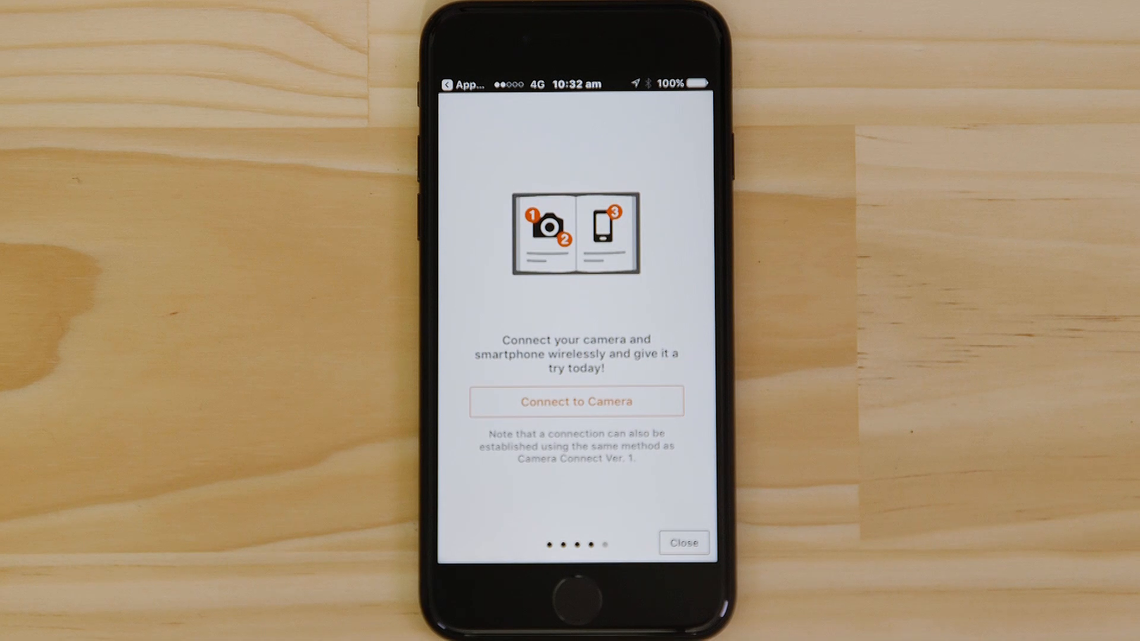
{"action": "left_click", "coordinate": [681, 543]}
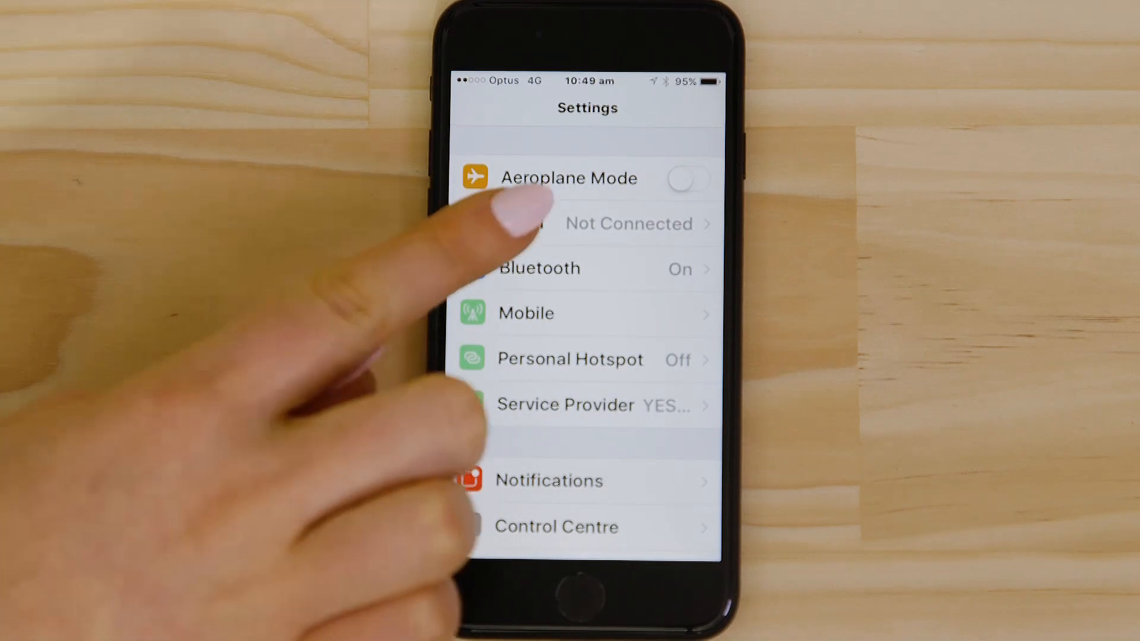
Join the SX430-651_Canon0B Wi-Fi network from Settings, entering its password
{"action": "left_click", "coordinate": [567, 224]}
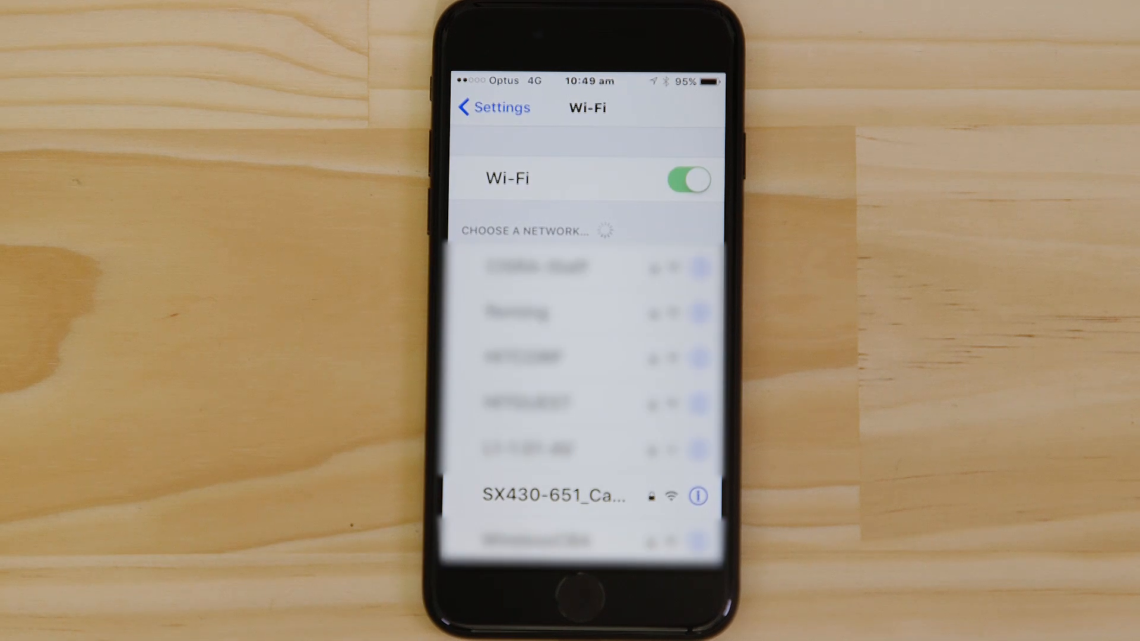
{"action": "left_click", "coordinate": [552, 496]}
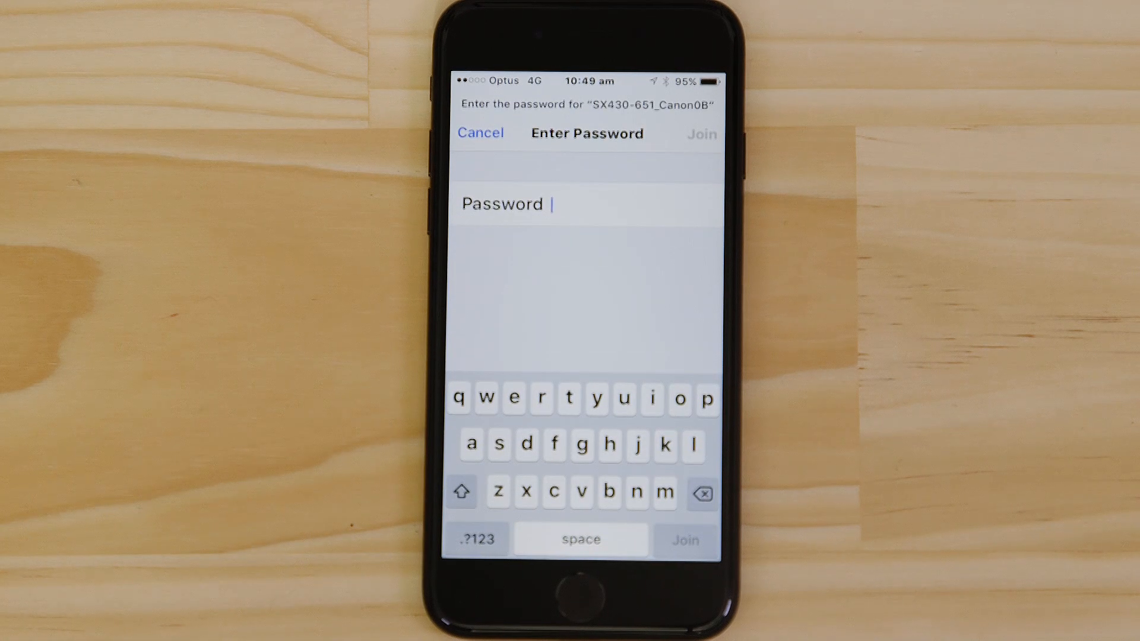
{"action": "left_click", "coordinate": [477, 539]}
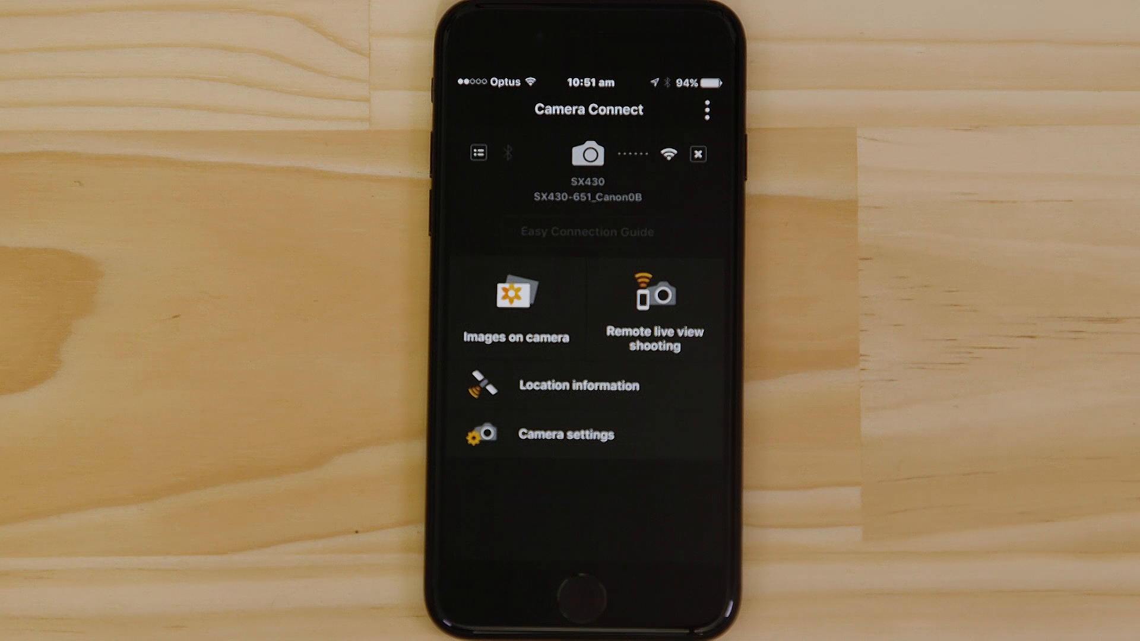
Start remote live view shooting with the connected SX430
{"action": "left_click", "coordinate": [652, 306]}
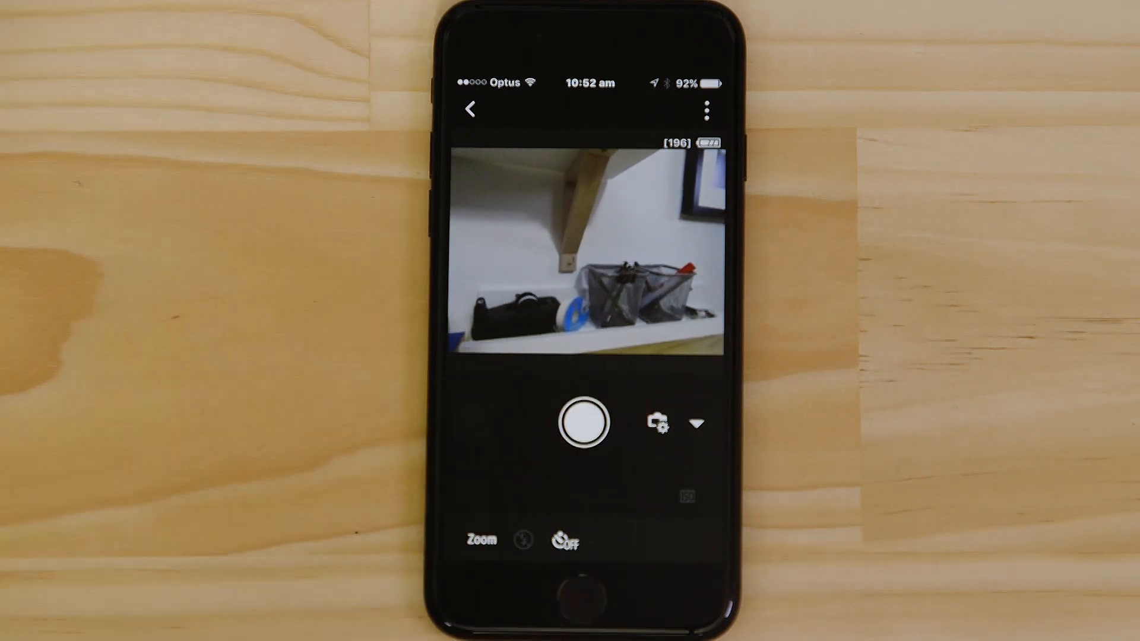
Capture a photo remotely with the shutter button, then return to the main menu
{"action": "left_click", "coordinate": [583, 423]}
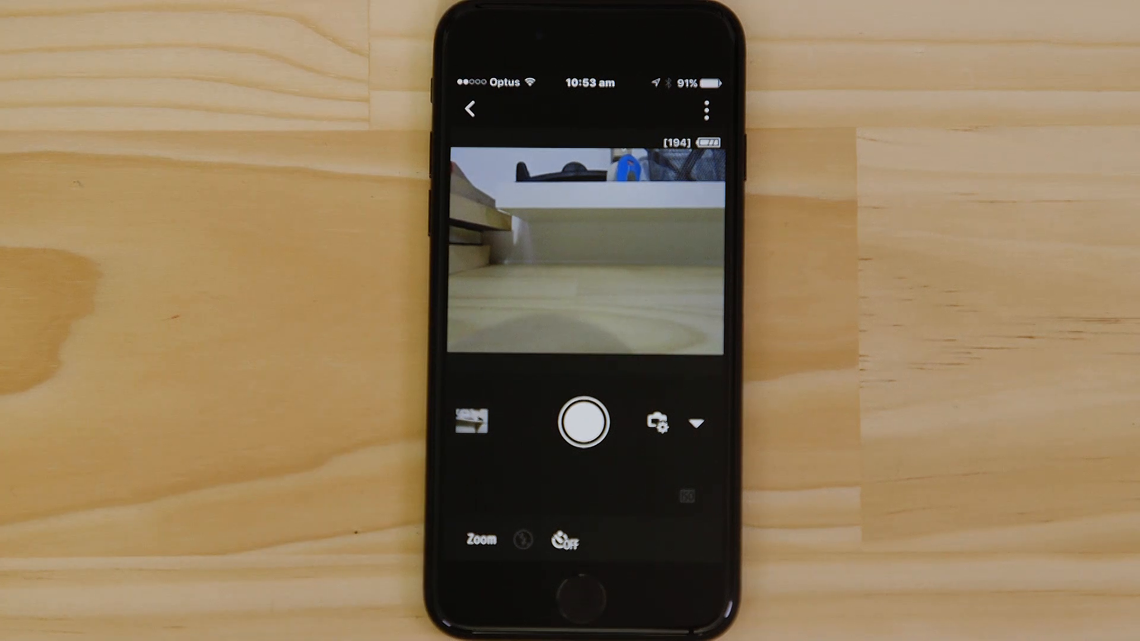
{"action": "left_click", "coordinate": [469, 108]}
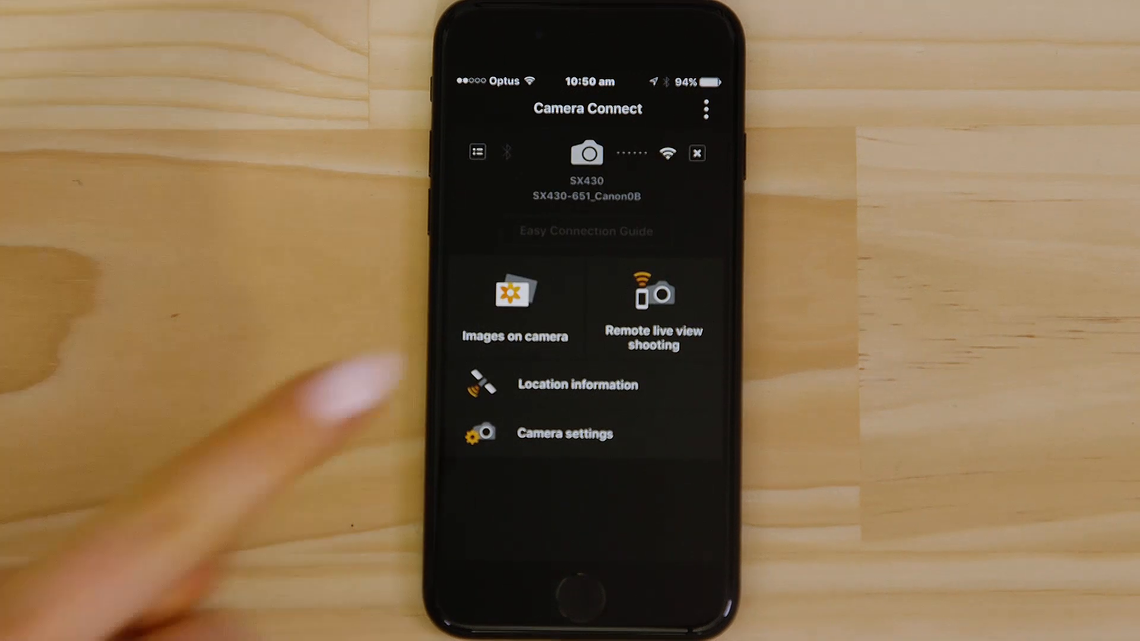
Browse the camera's stored image thumbnails from 18 Jan 2017
{"action": "left_click", "coordinate": [514, 305]}
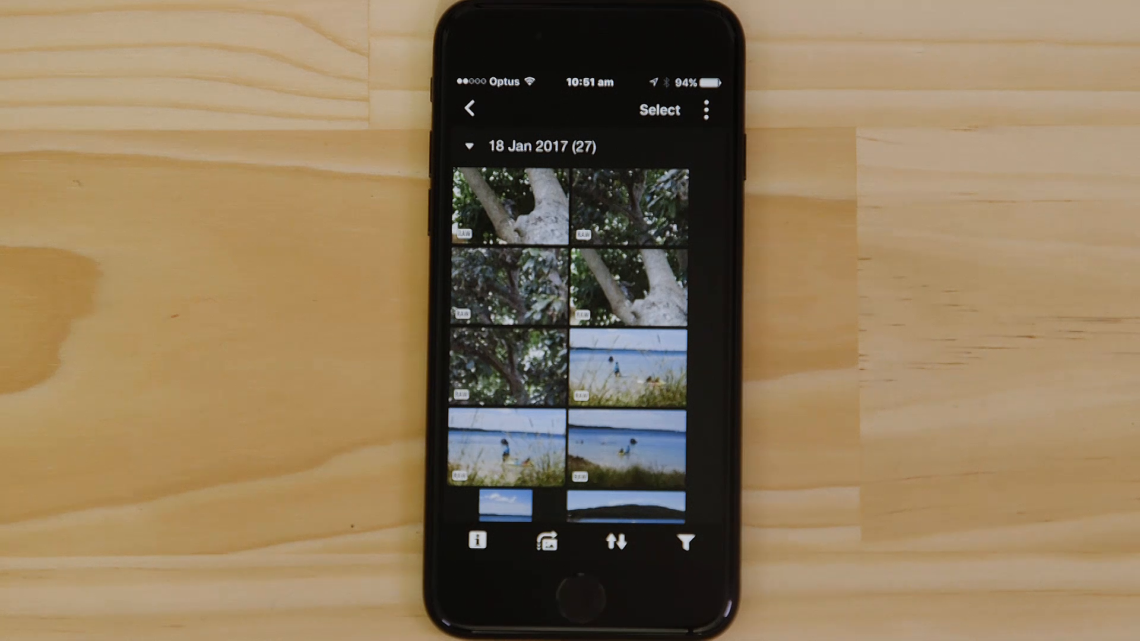
{"action": "scroll", "scroll_direction": "down", "scroll_amount": 3}
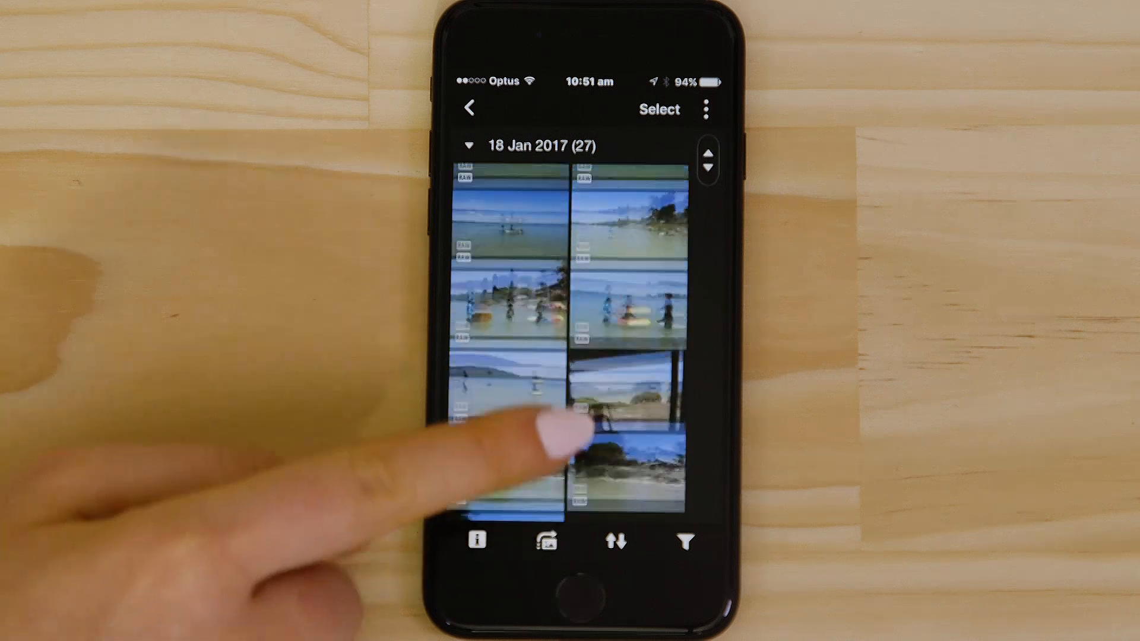
{"action": "scroll", "scroll_direction": "down", "scroll_amount": 3}
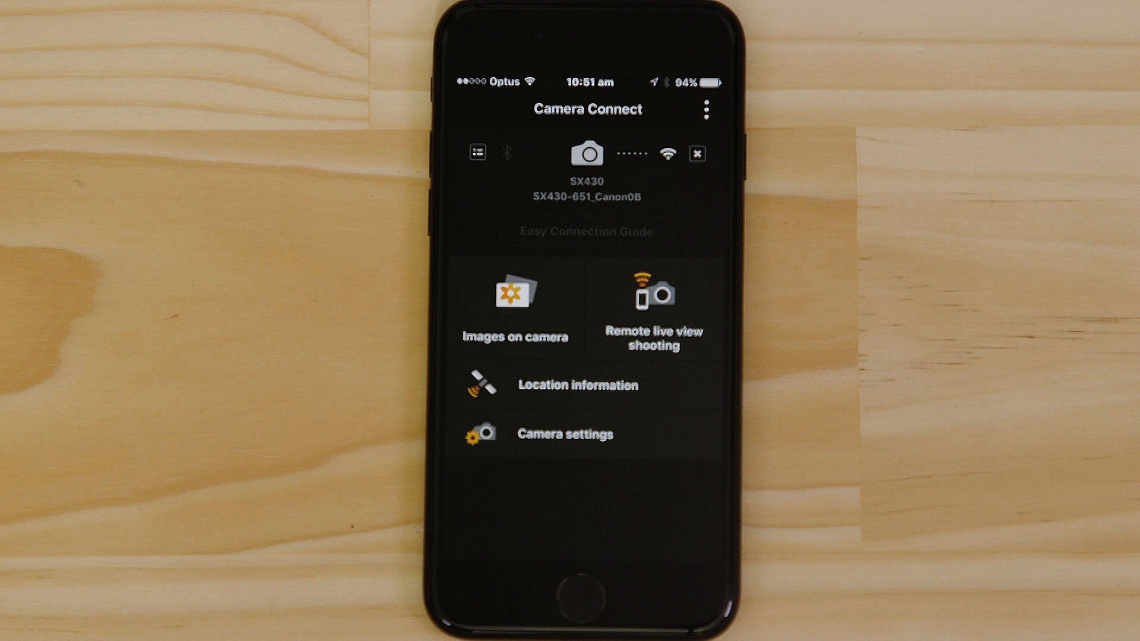
Reopen Images on camera and wait for the thumbnail list to load
{"action": "left_click", "coordinate": [697, 153]}
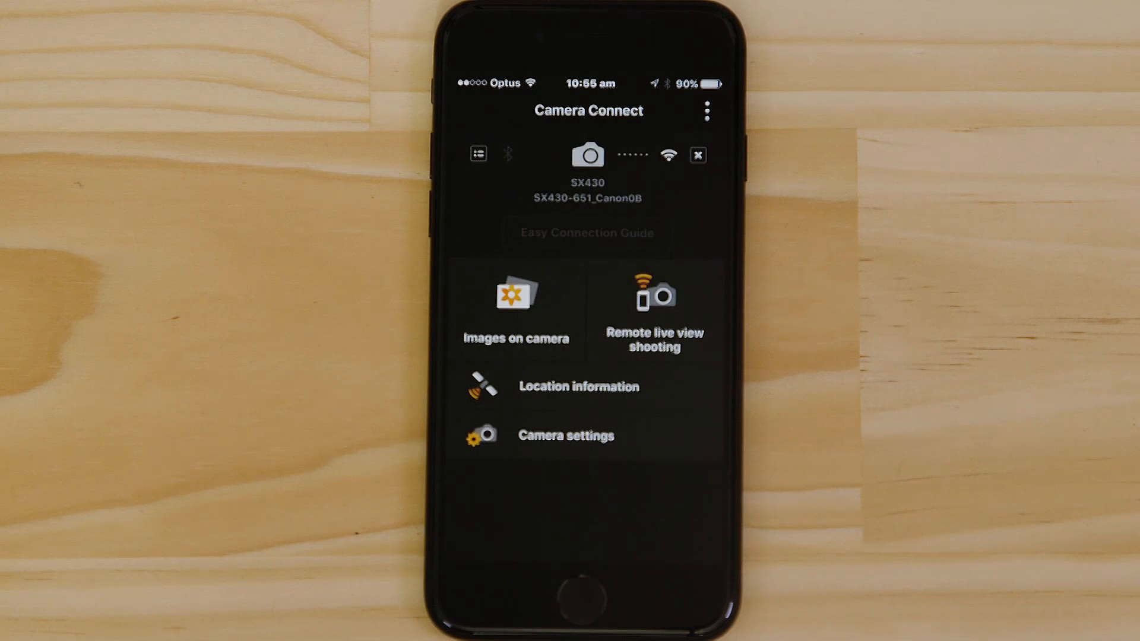
{"action": "left_click", "coordinate": [516, 308]}
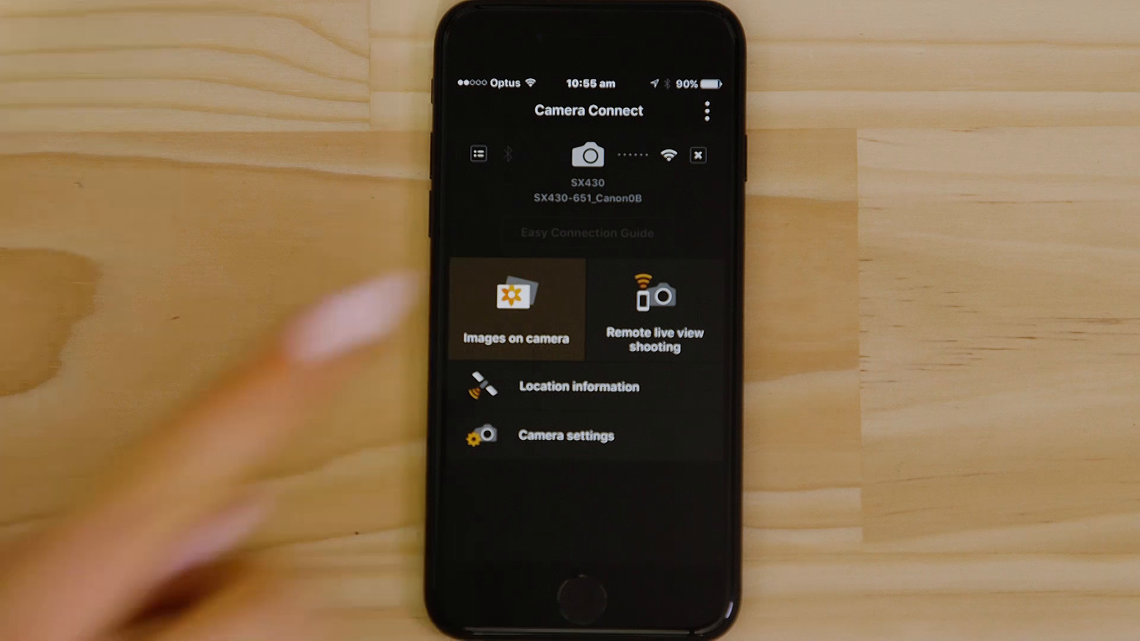
{"action": "left_click", "coordinate": [517, 309]}
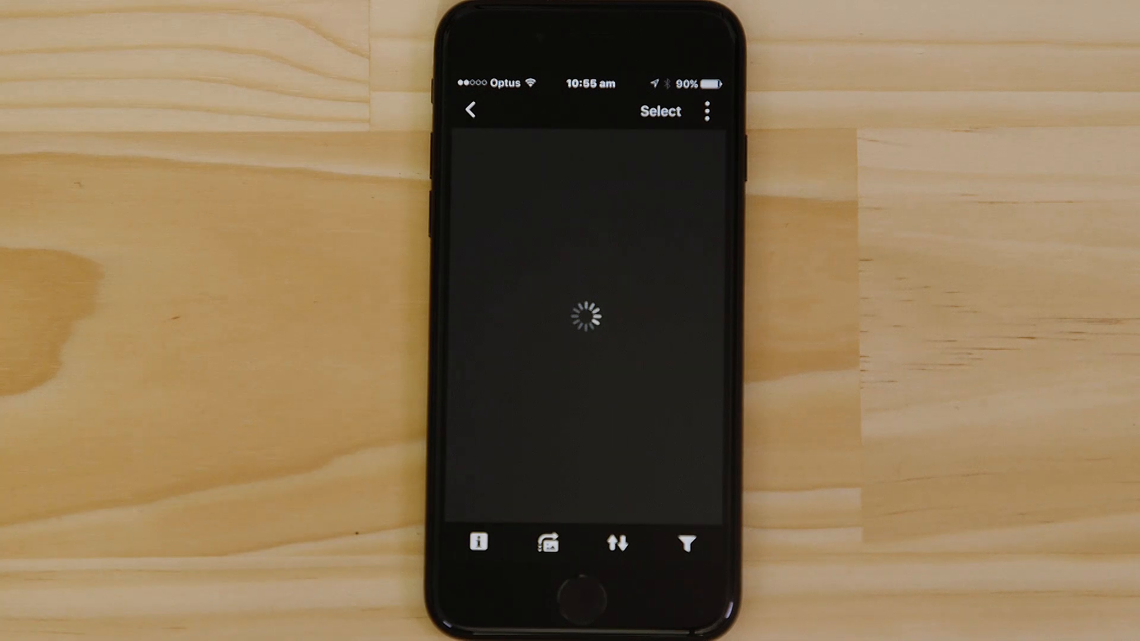